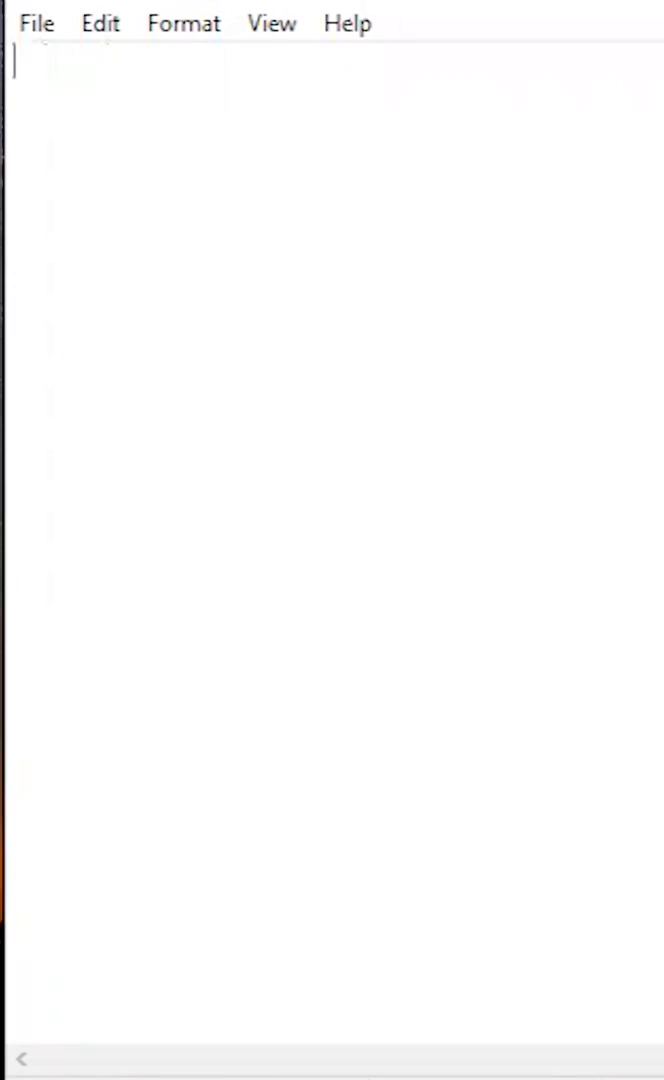
type("<htm")
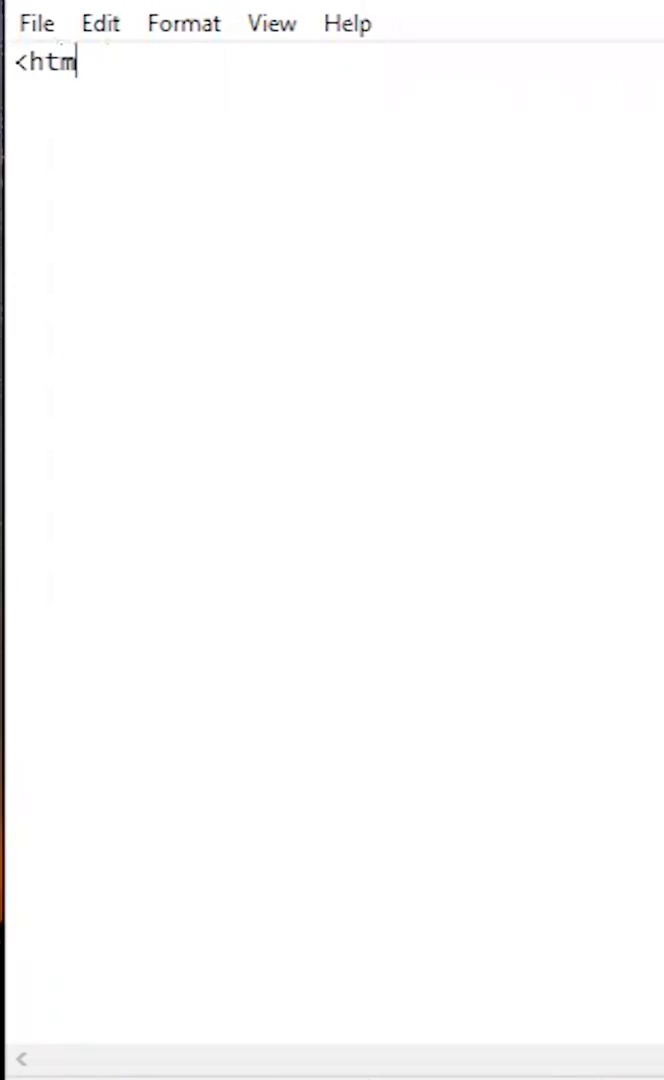
type("l>")
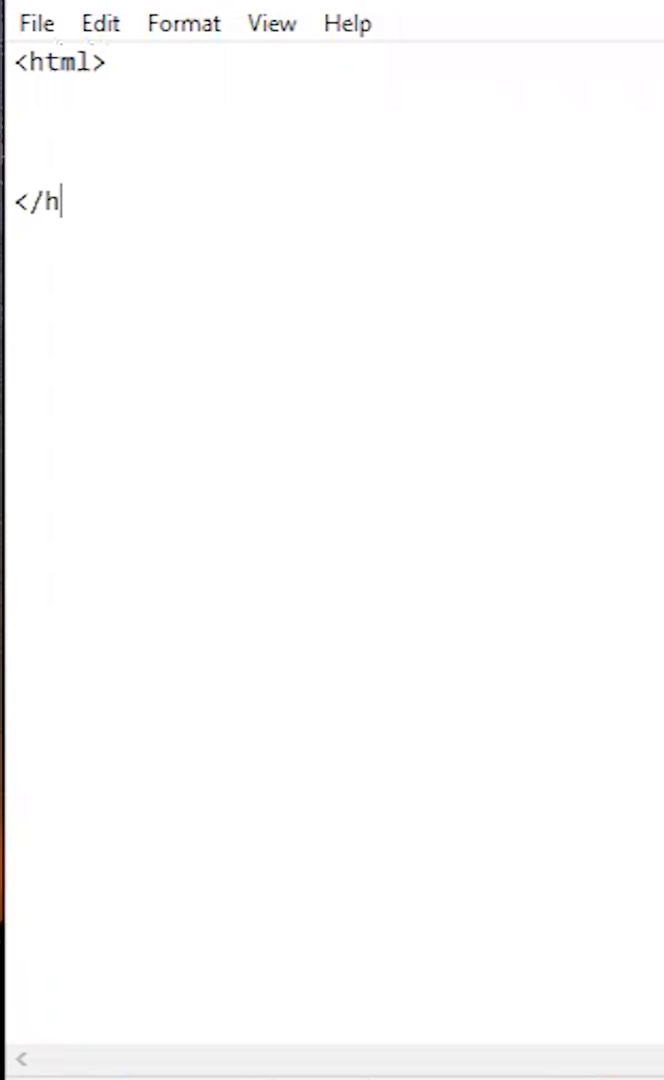
type("tml>")
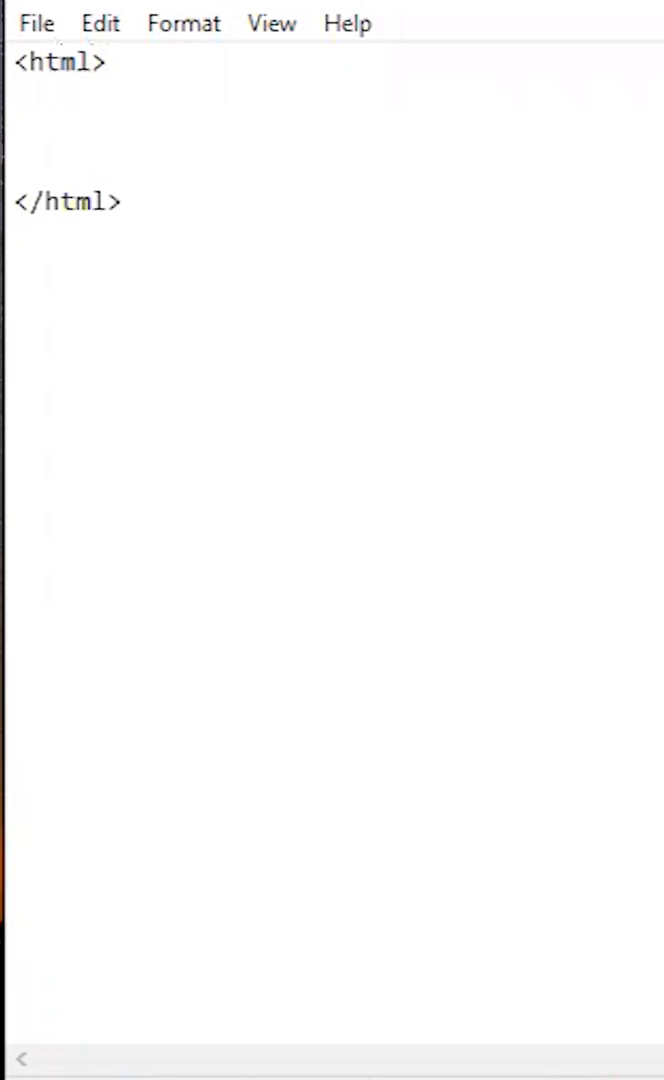
type("<hea")
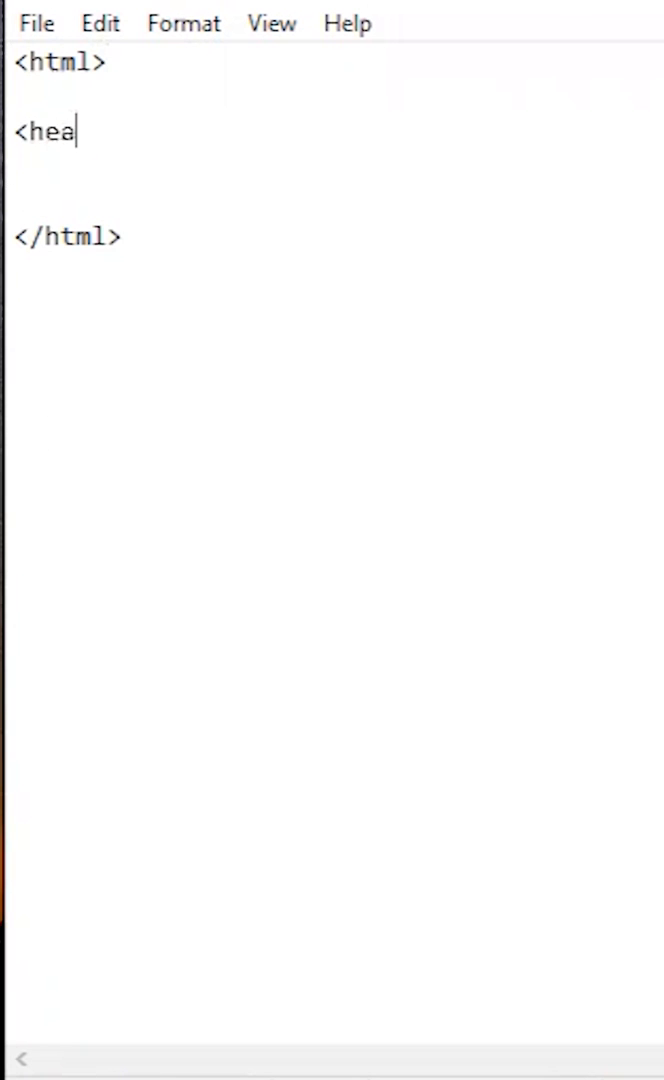
type("d>")
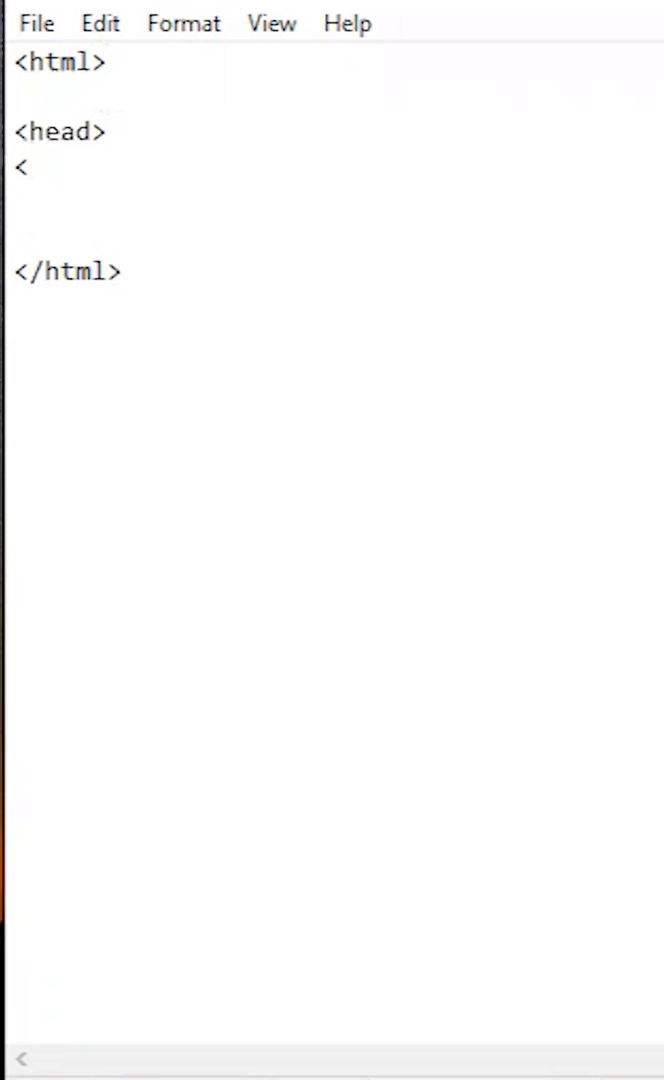
type("/head>")
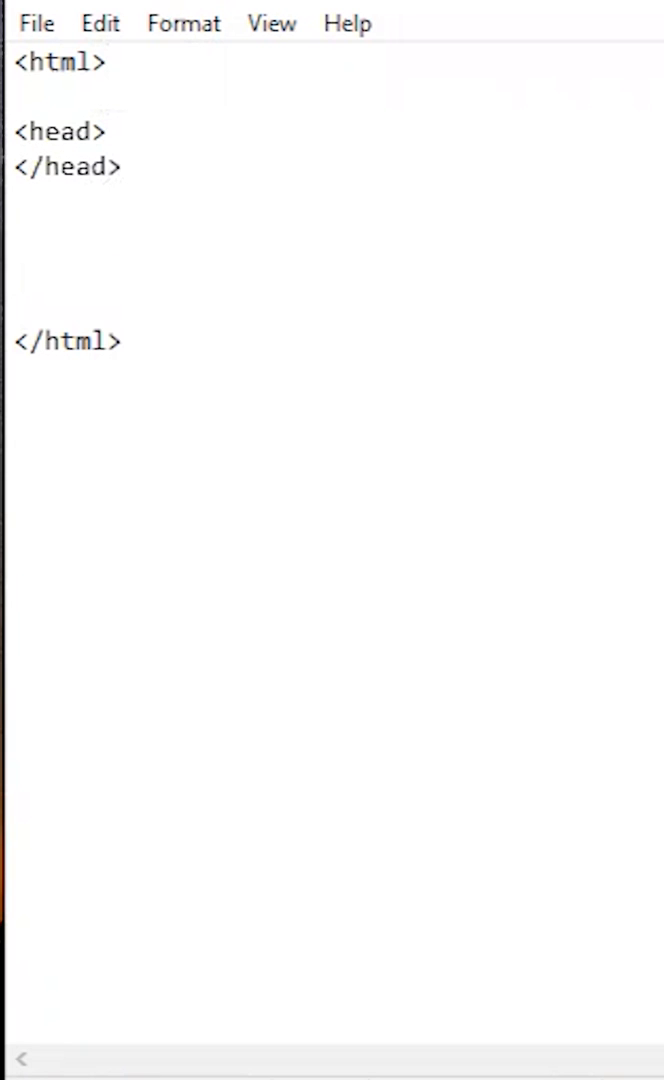
type("<body>")
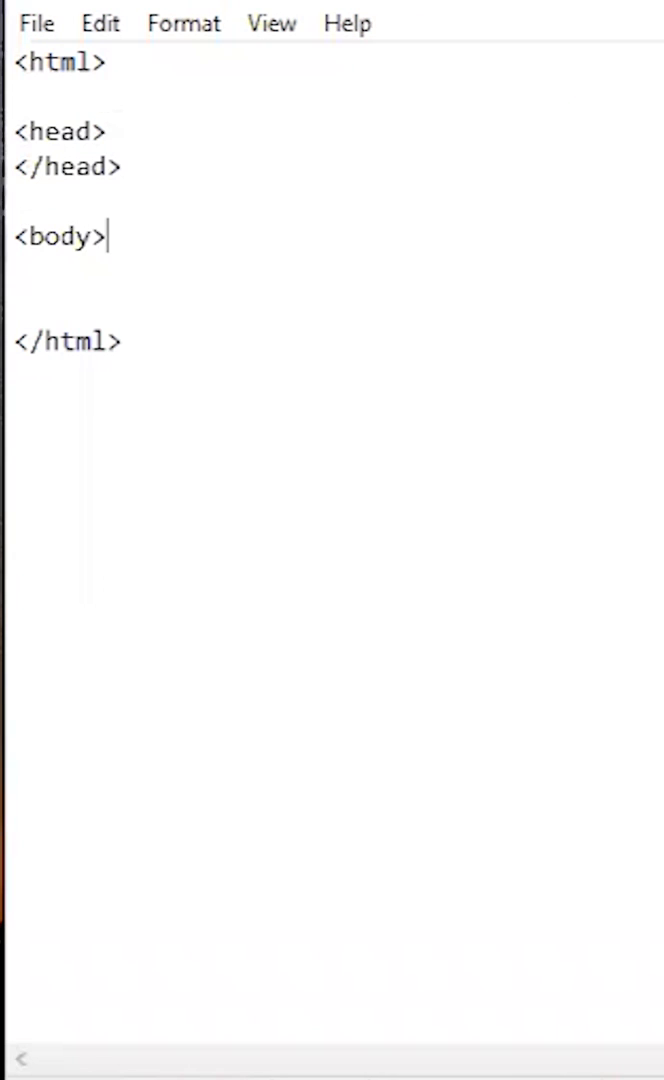
type("</body>")
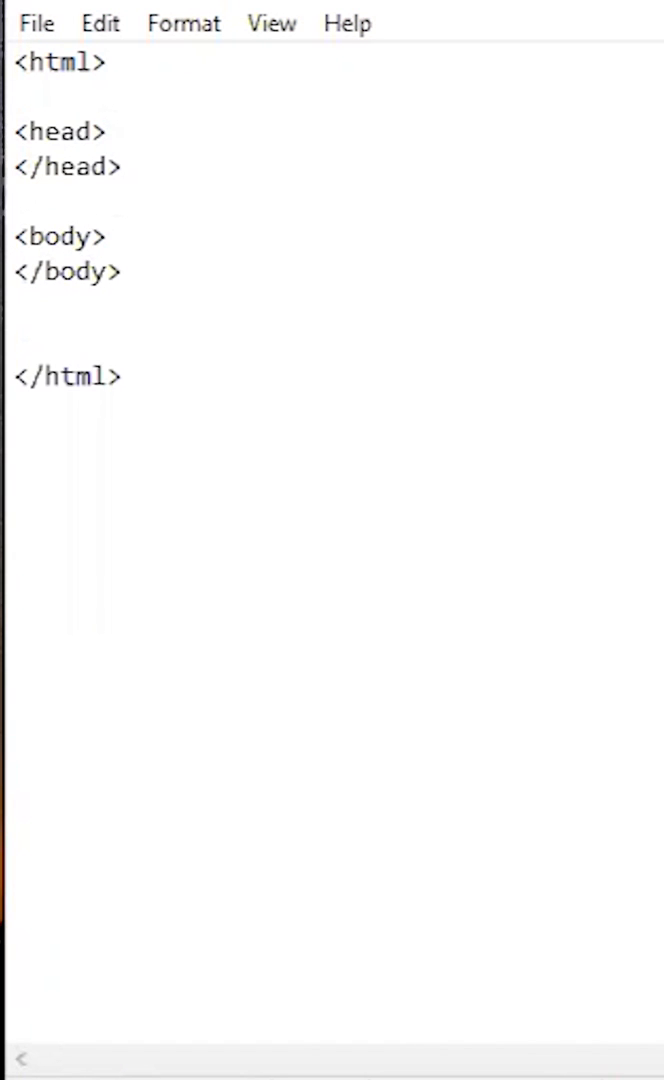
type("<titl")
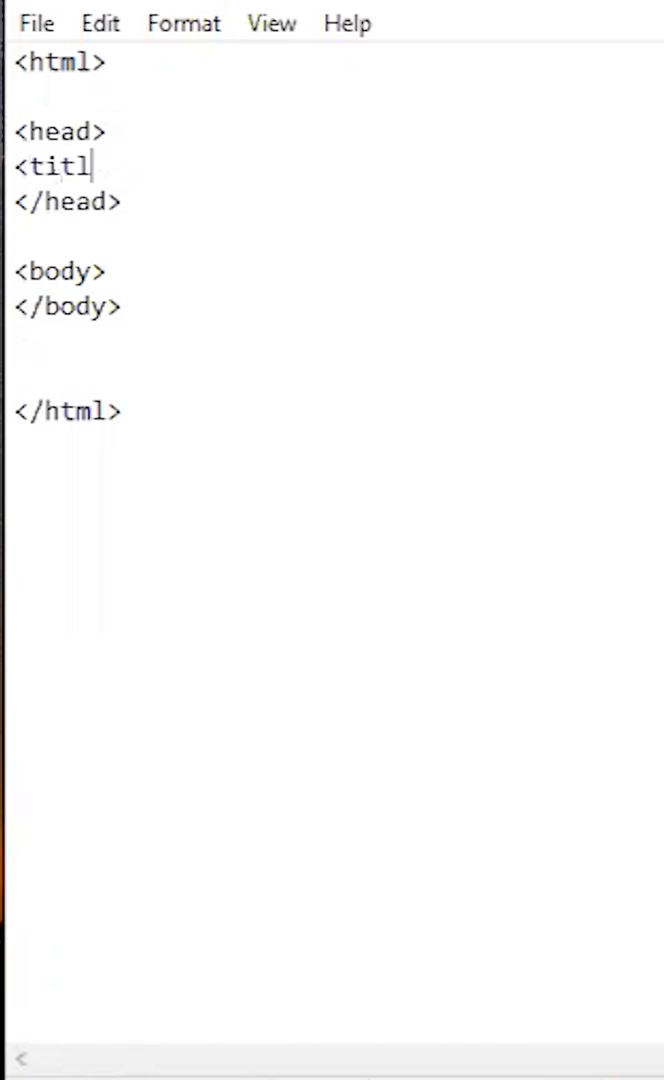
type("e>")
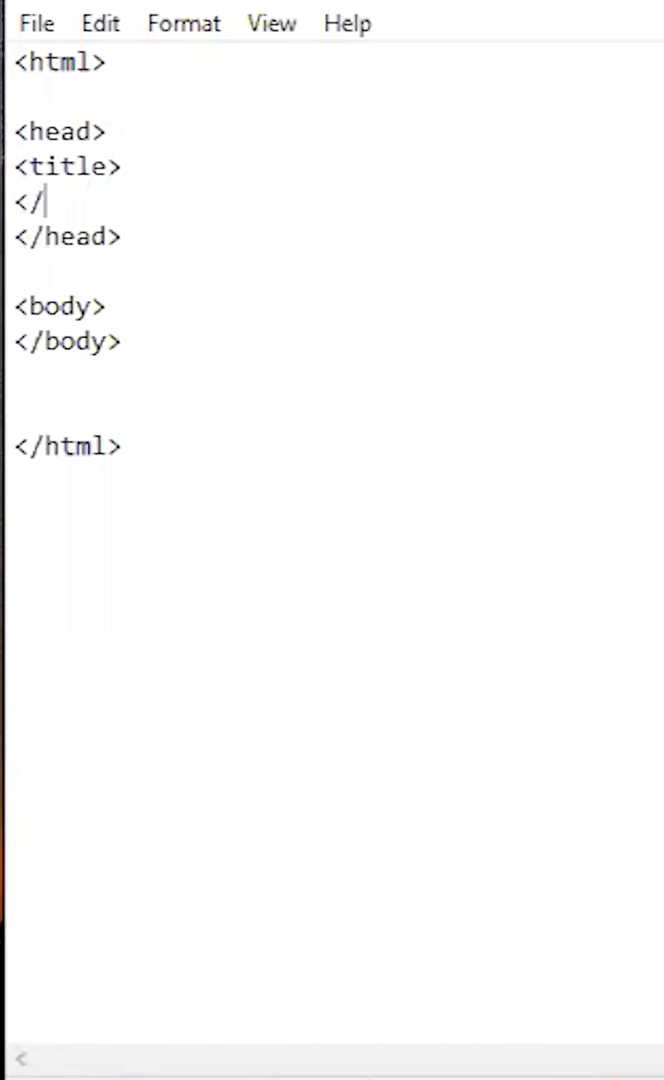
type("title>")
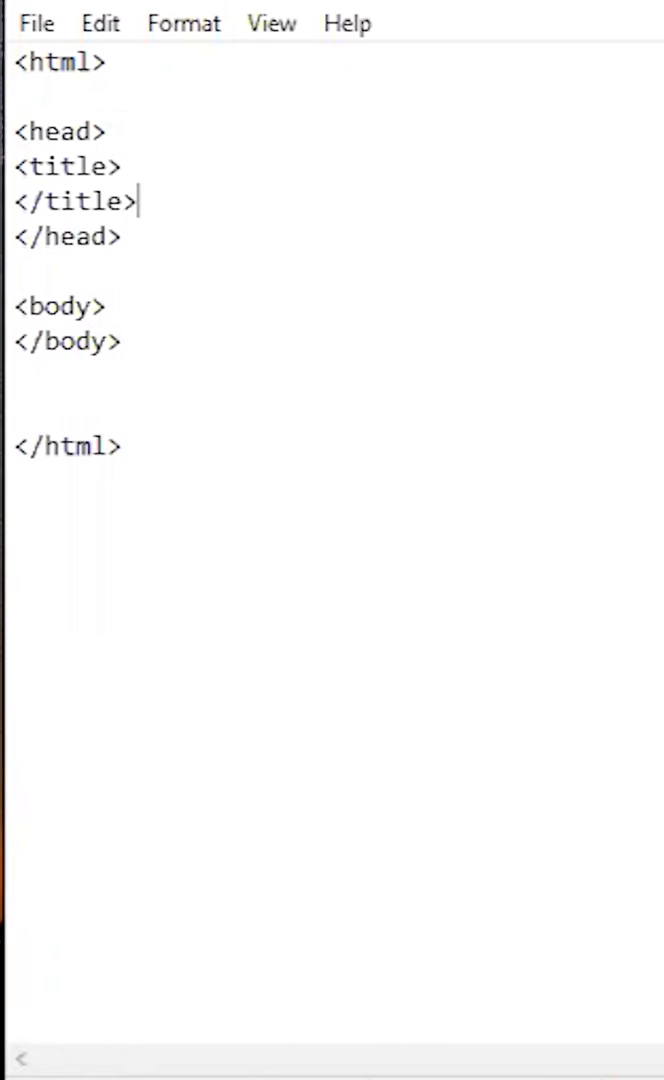
type("Just a Minute")
type("<h")
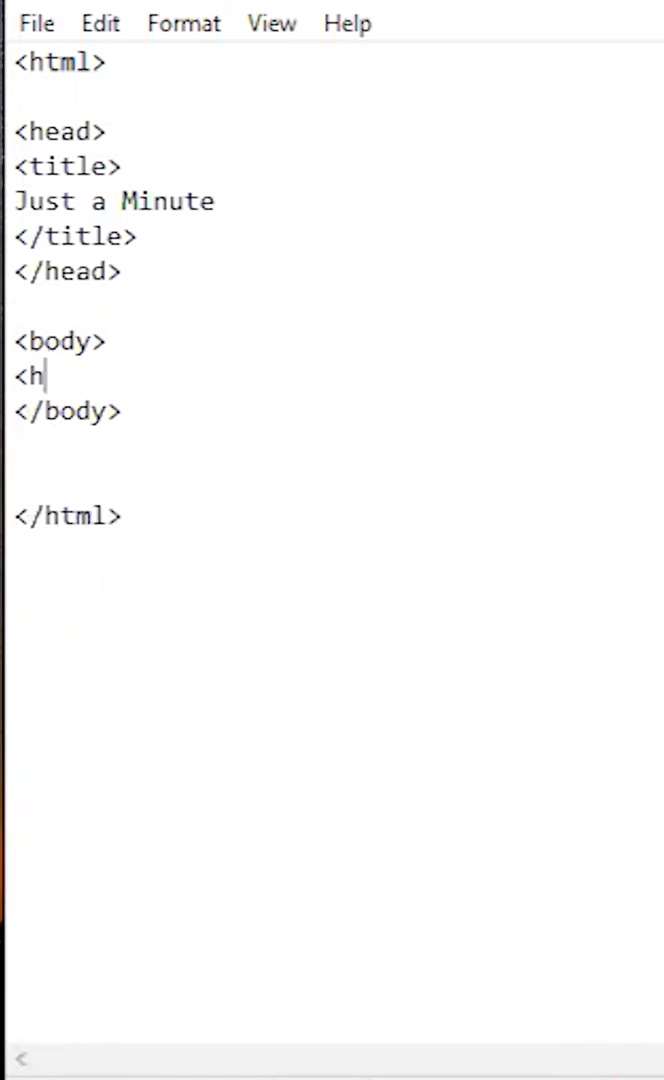
type("1></")
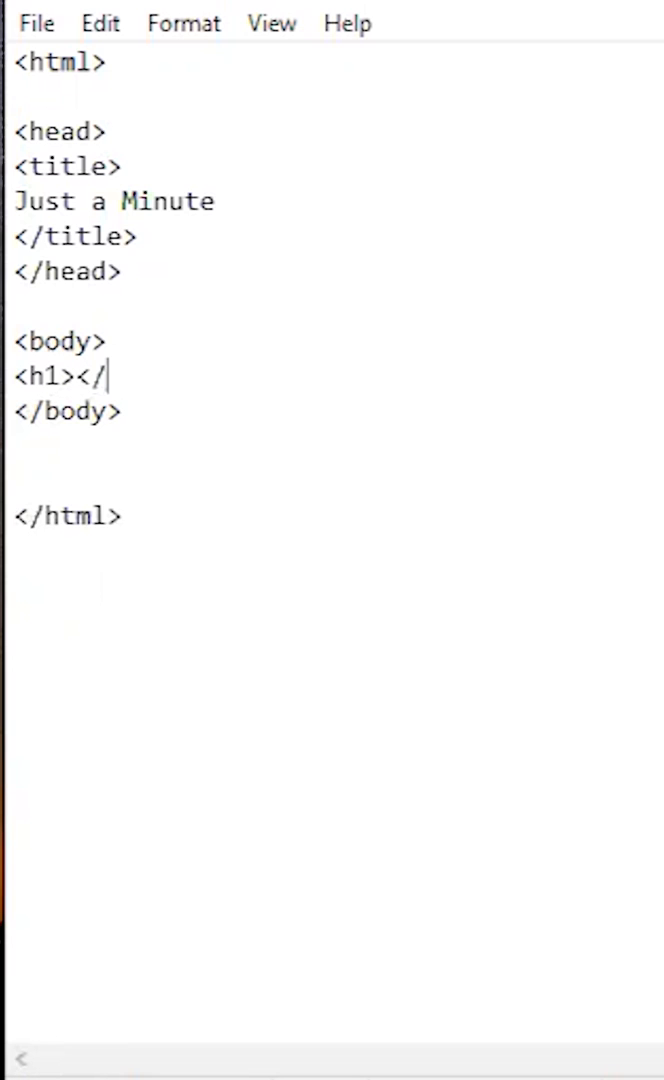
type("h1>")
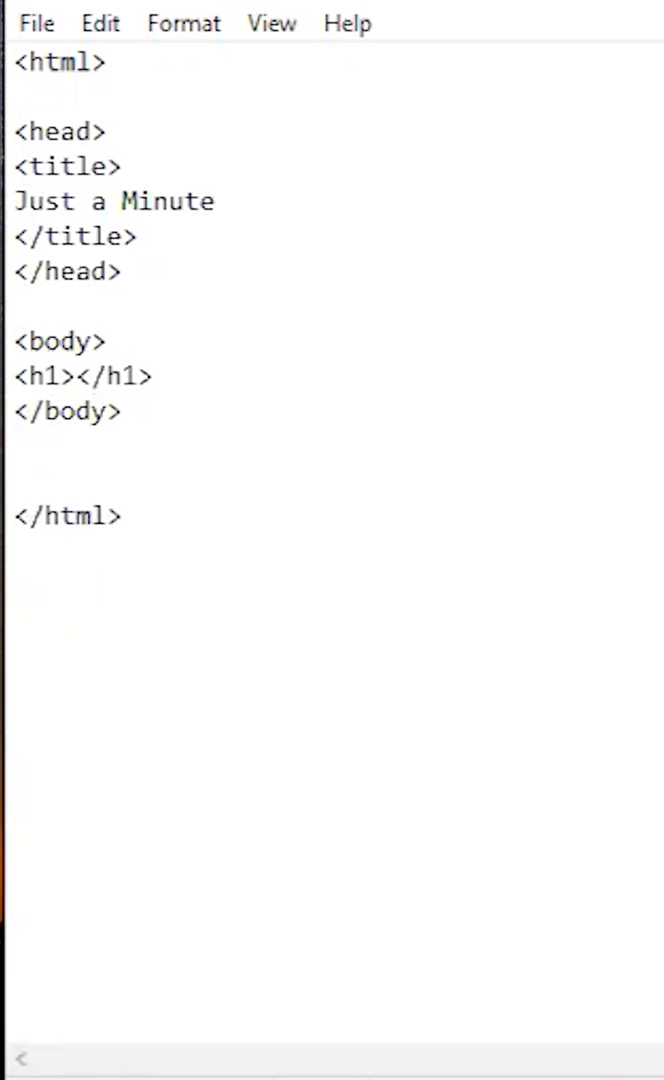
type("Welcome to J")
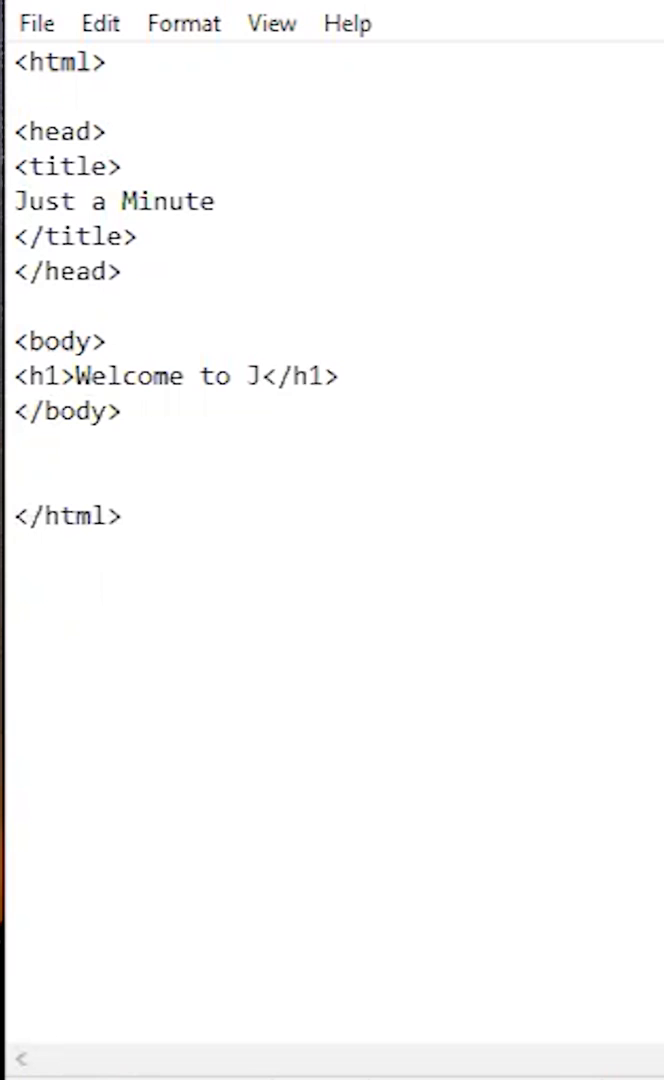
type("ust a Minute")
type("<")
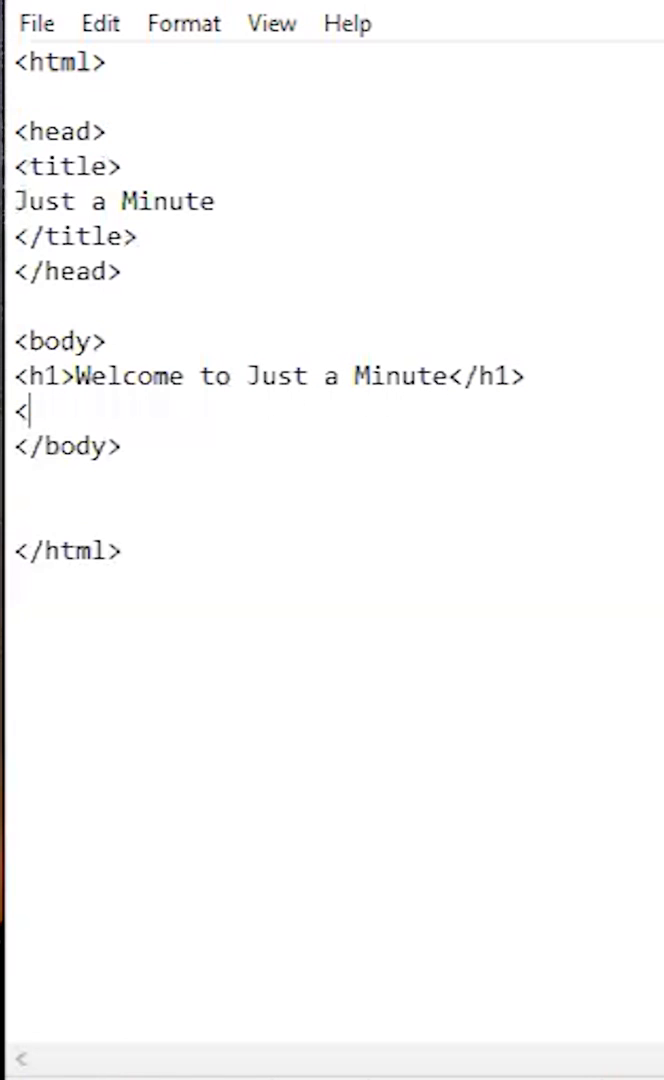
type("p></p>")
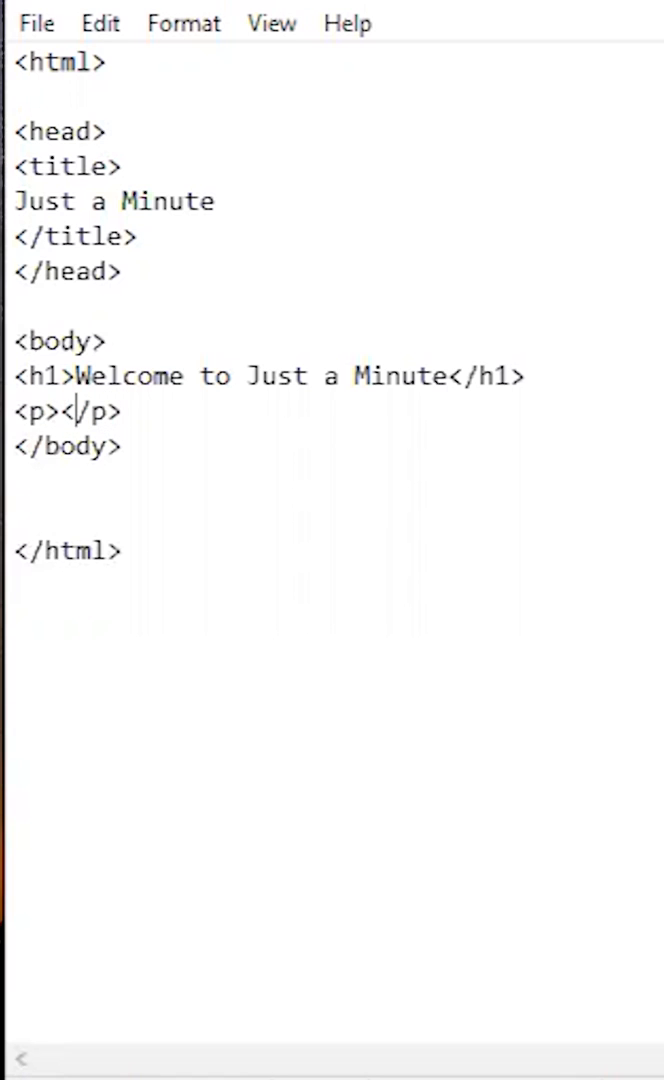
type("Th")
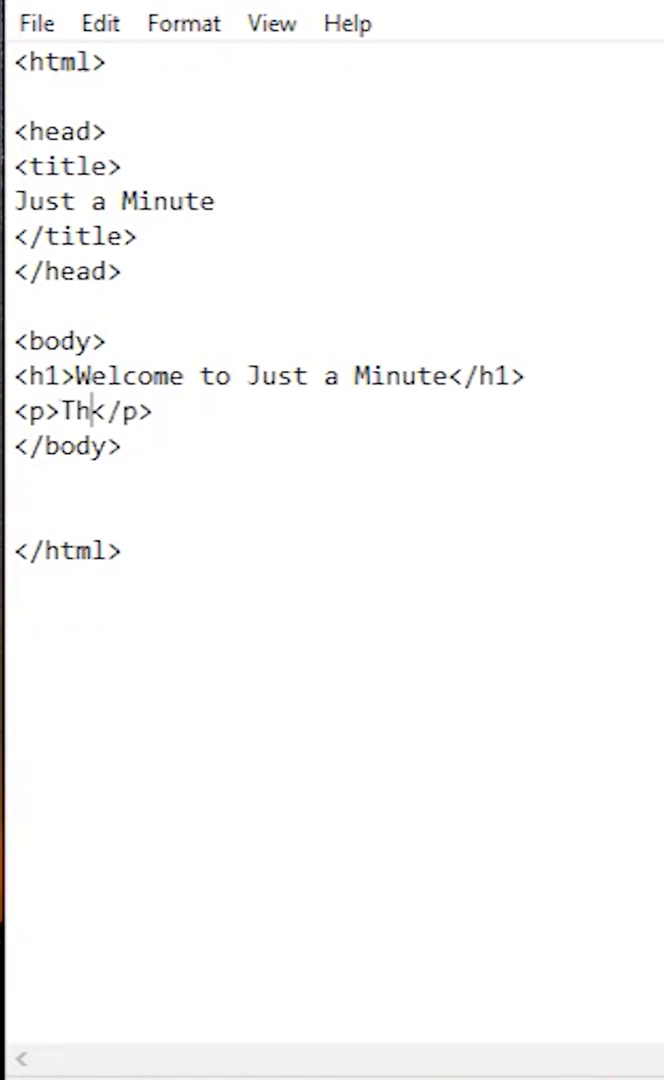
type("ank's for visit")
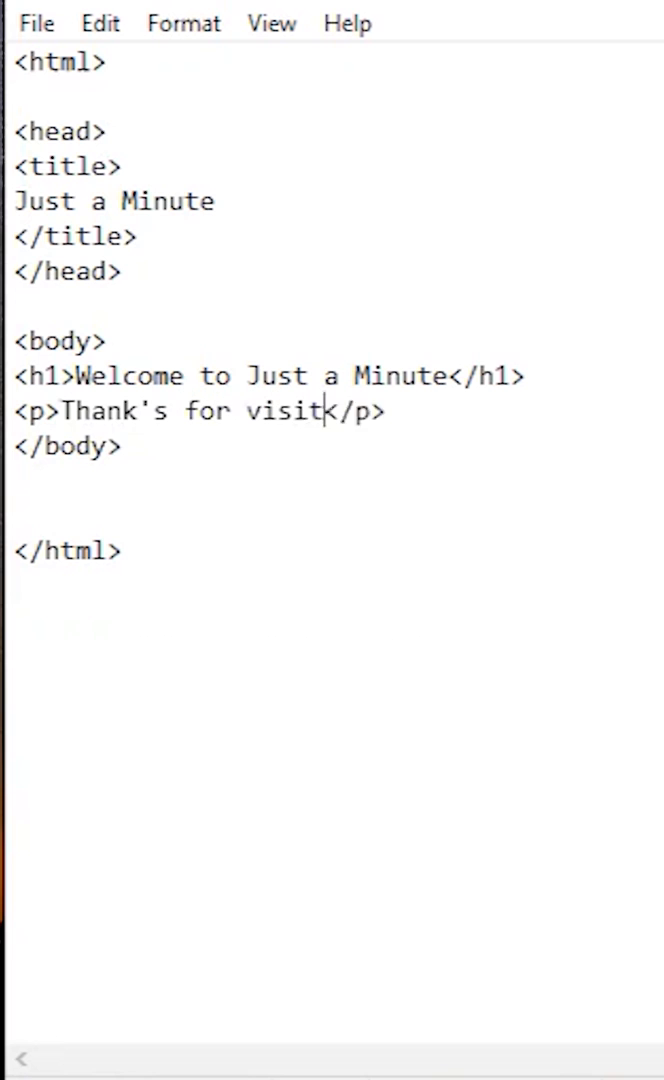
type("ing! <br")
type("New content uploaded all the time.")
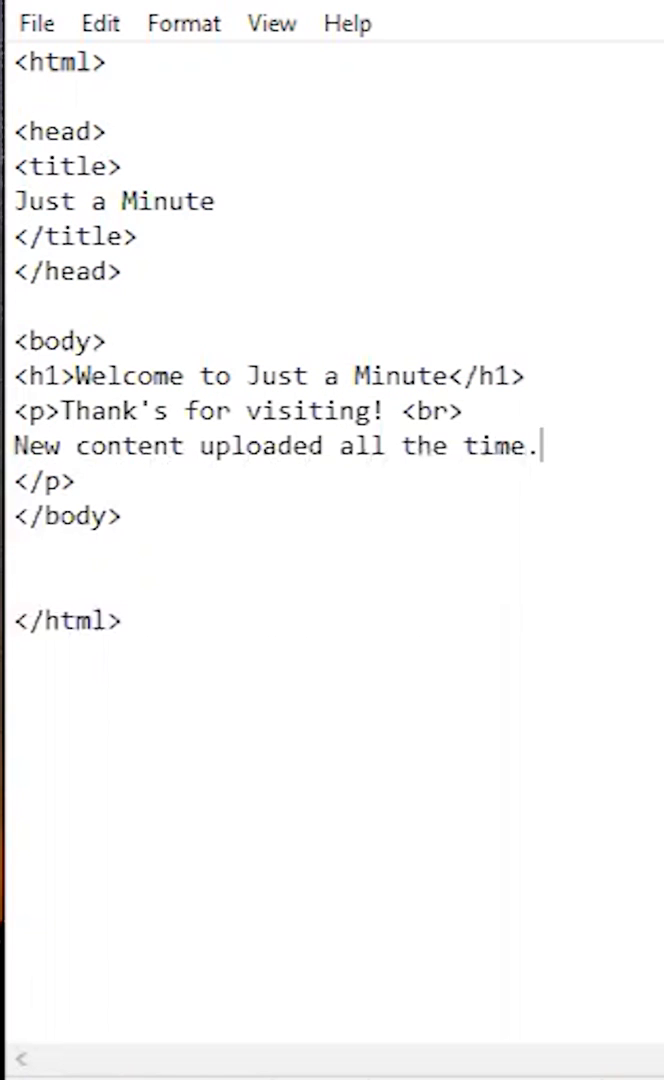
type("<img src=>")
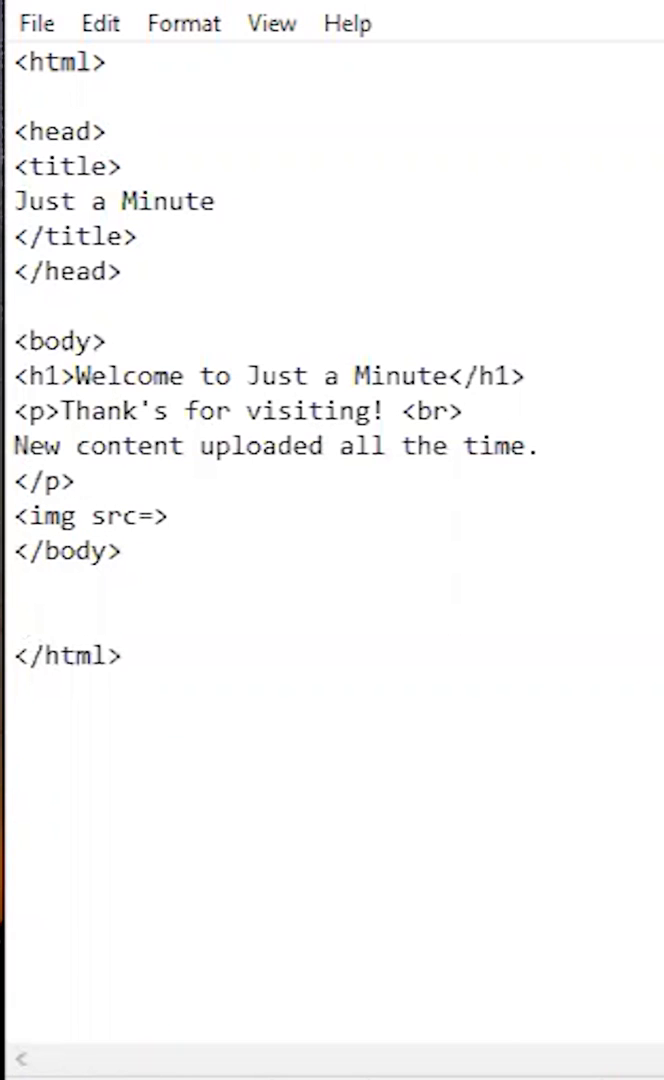
type("\"logo.png\"")
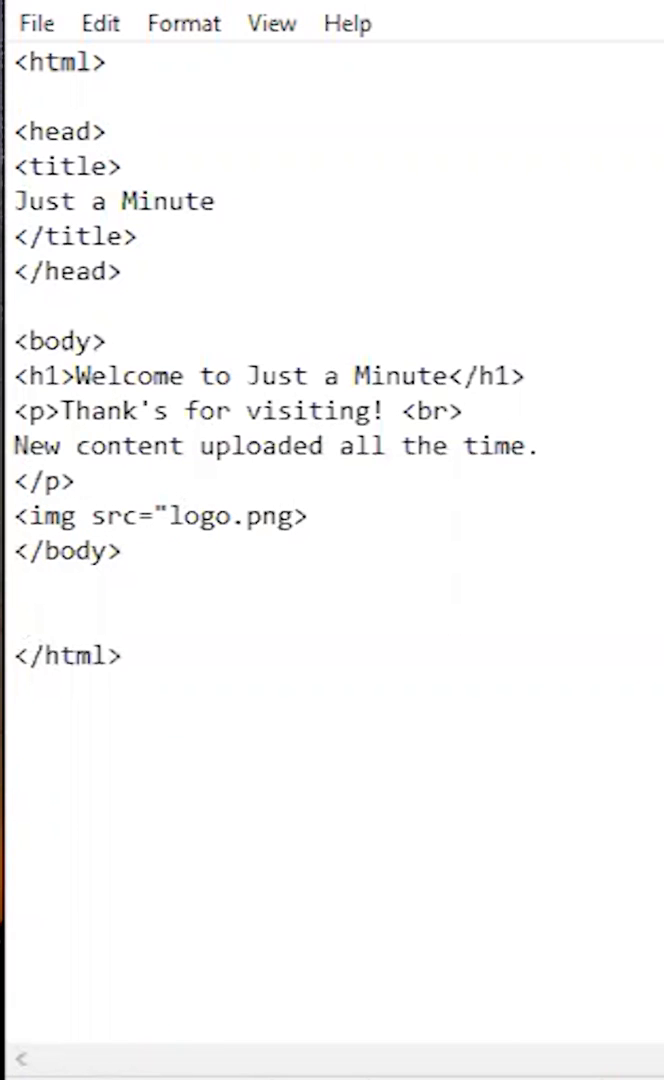